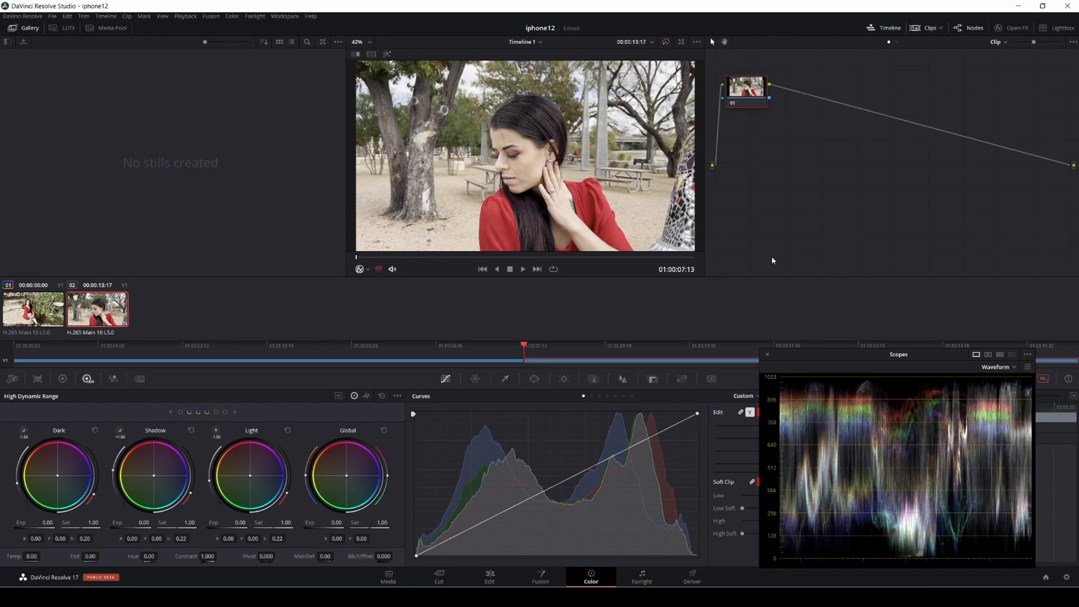
Switch to the Edit page to confirm IMG_2644.MOV is 10-bit H.265 Main 10.
left_click(489, 577)
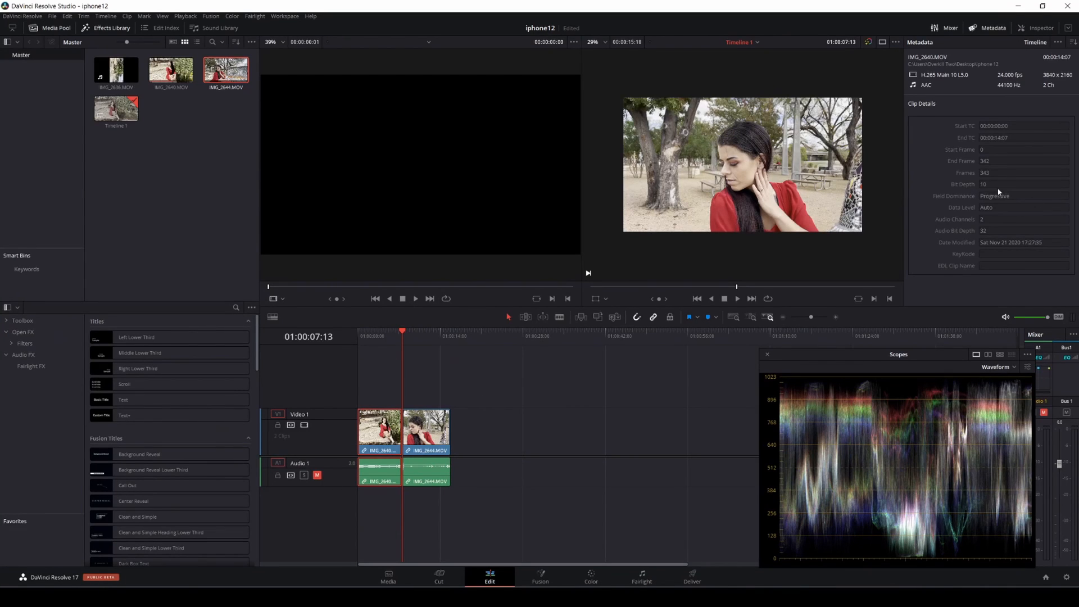
mouse_move(474, 357)
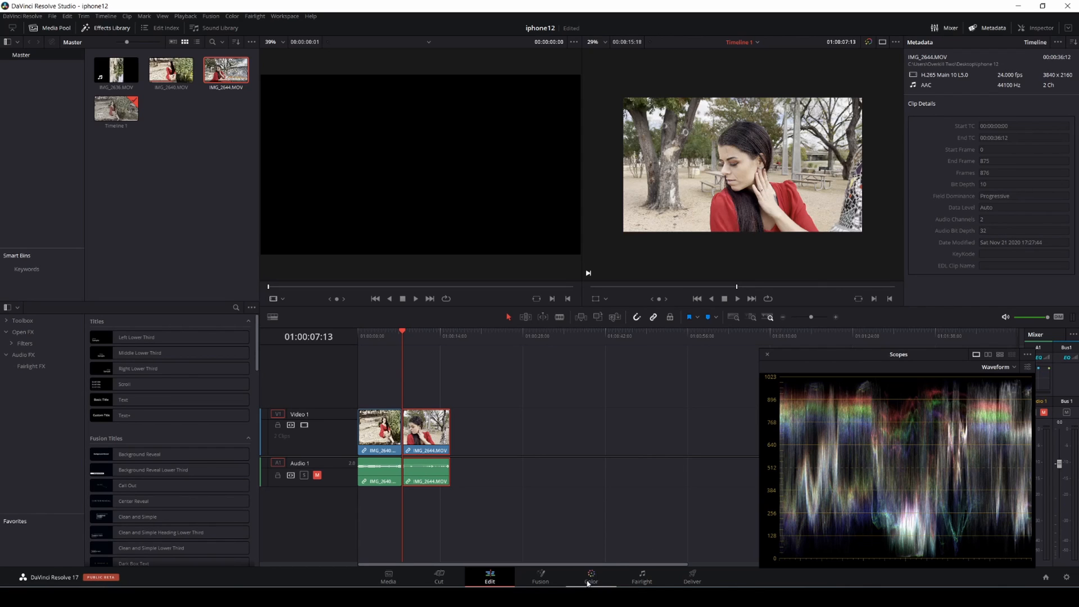
Return to the Color page to resume grading clip 01.
left_click(590, 577)
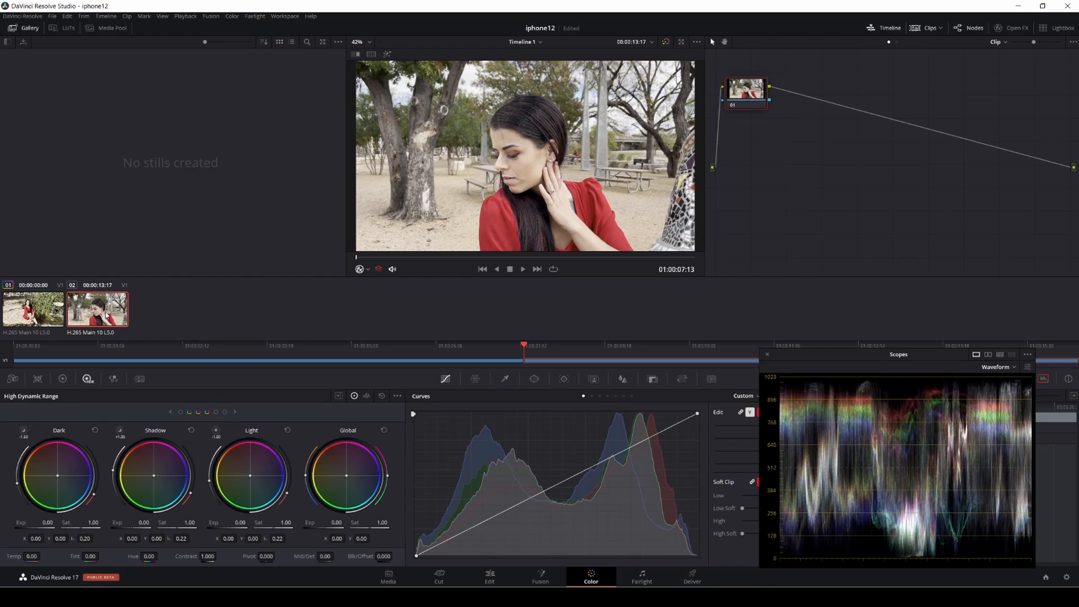
mouse_move(410, 228)
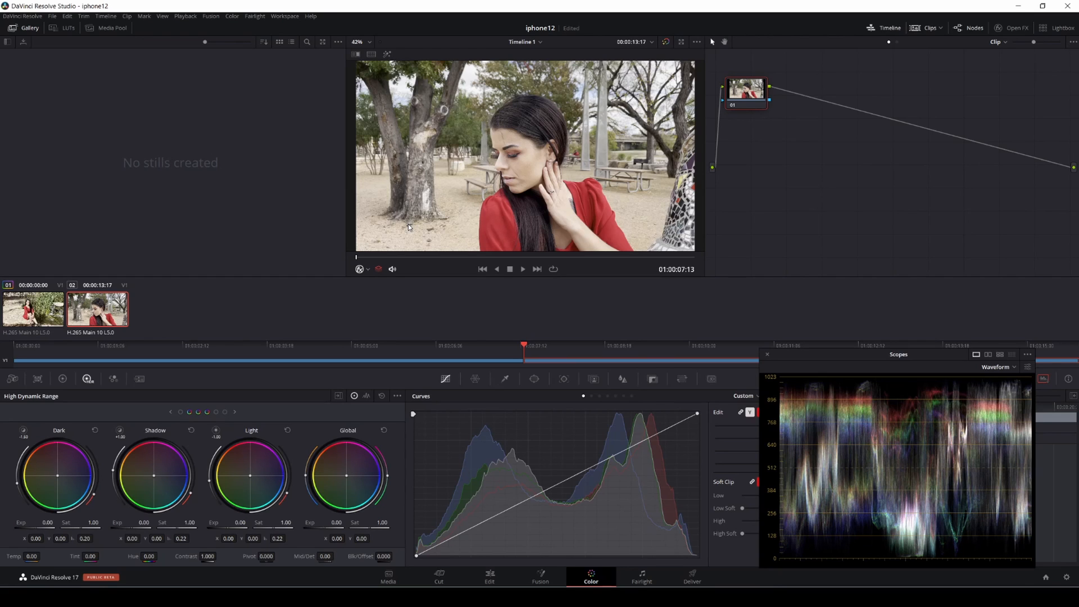
mouse_move(589, 245)
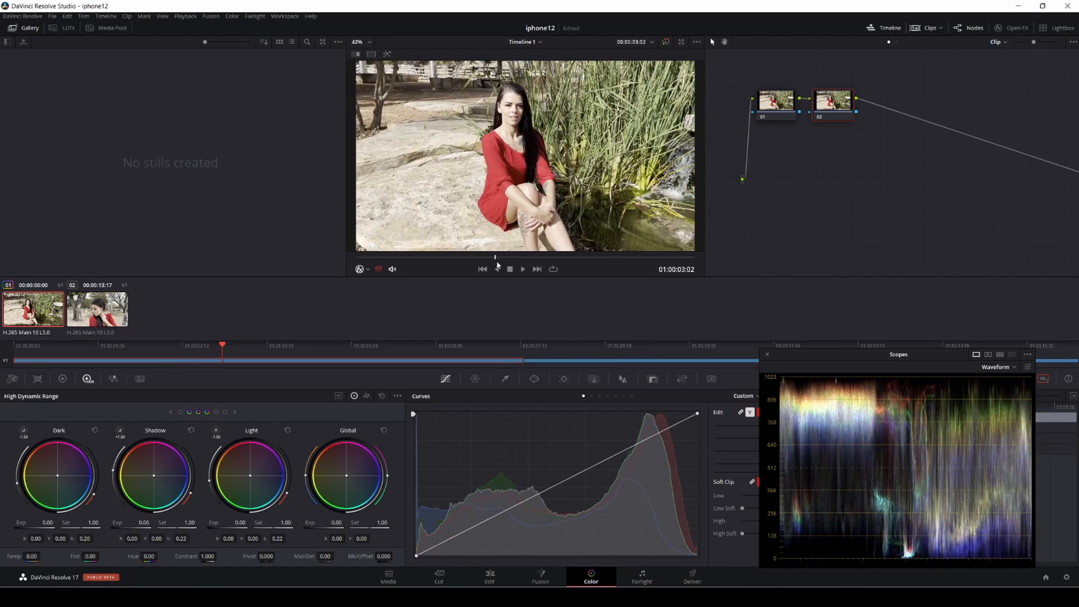
mouse_move(591, 226)
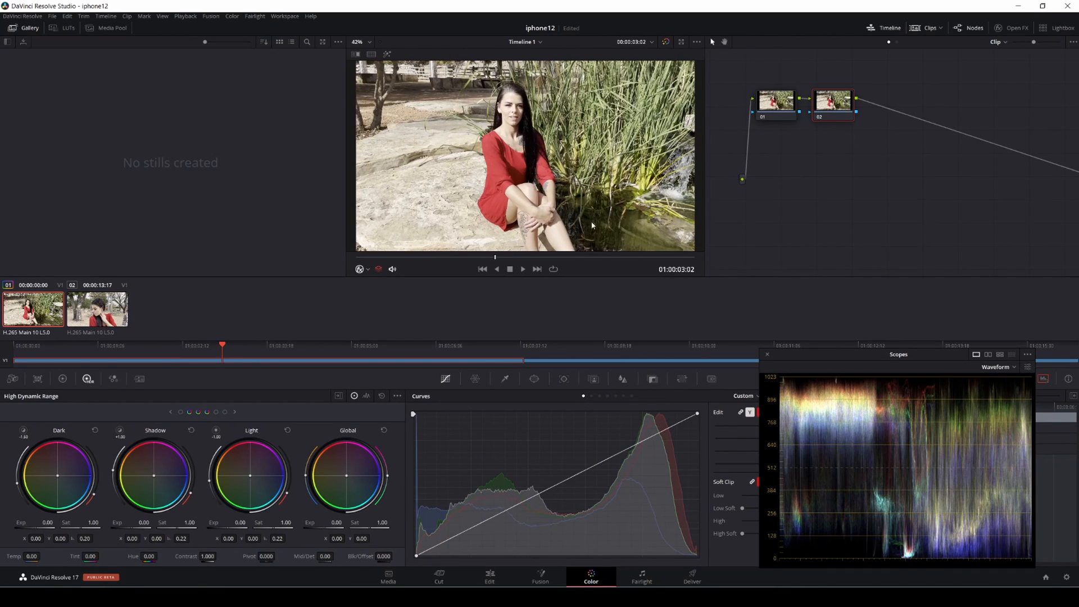
mouse_move(839, 355)
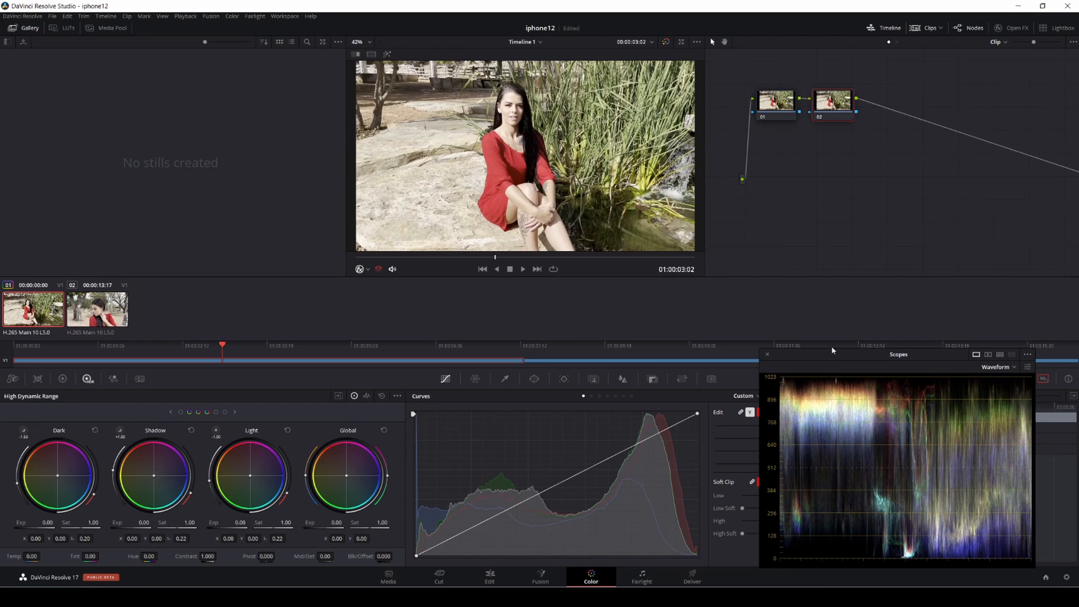
Apply Color Space Transform to node 02 with ARRI Alexa output colour space and ARRI LogC gamma.
left_click(1011, 28)
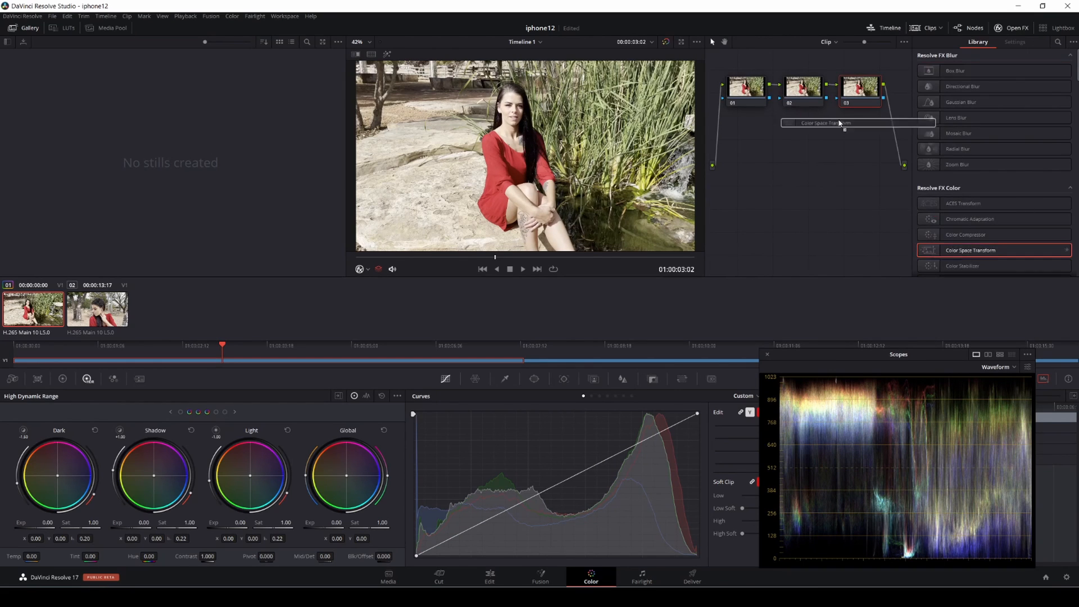
left_click(1015, 42)
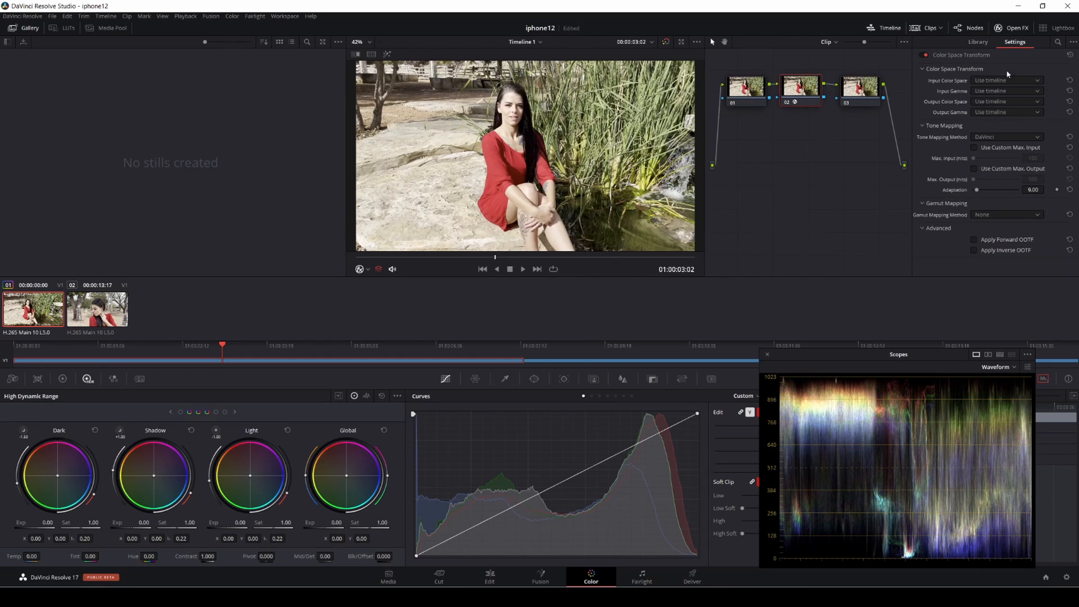
mouse_move(989, 108)
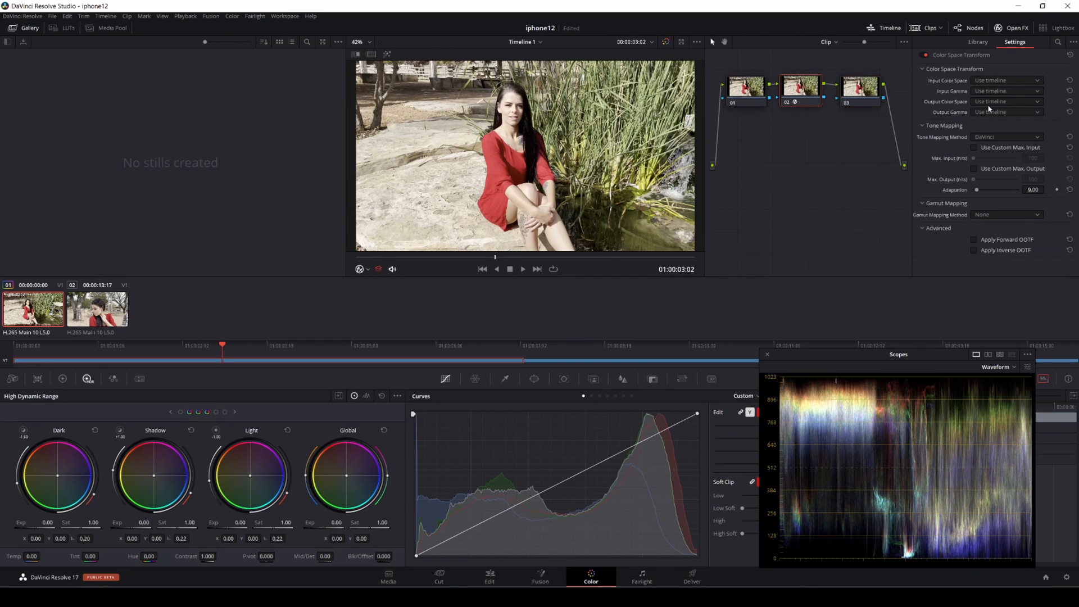
left_click(1007, 101)
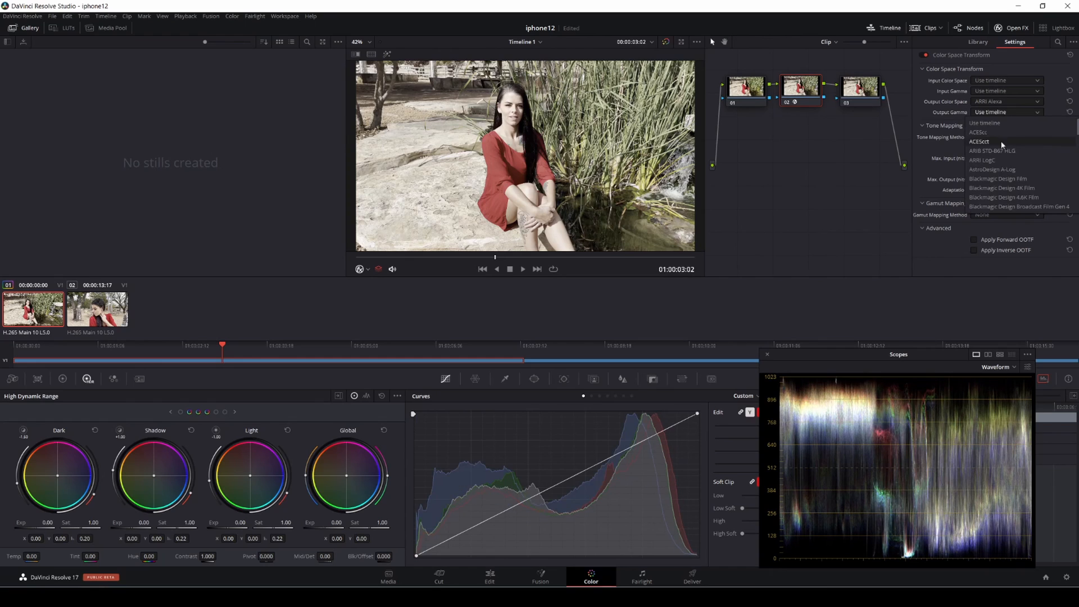
left_click(983, 151)
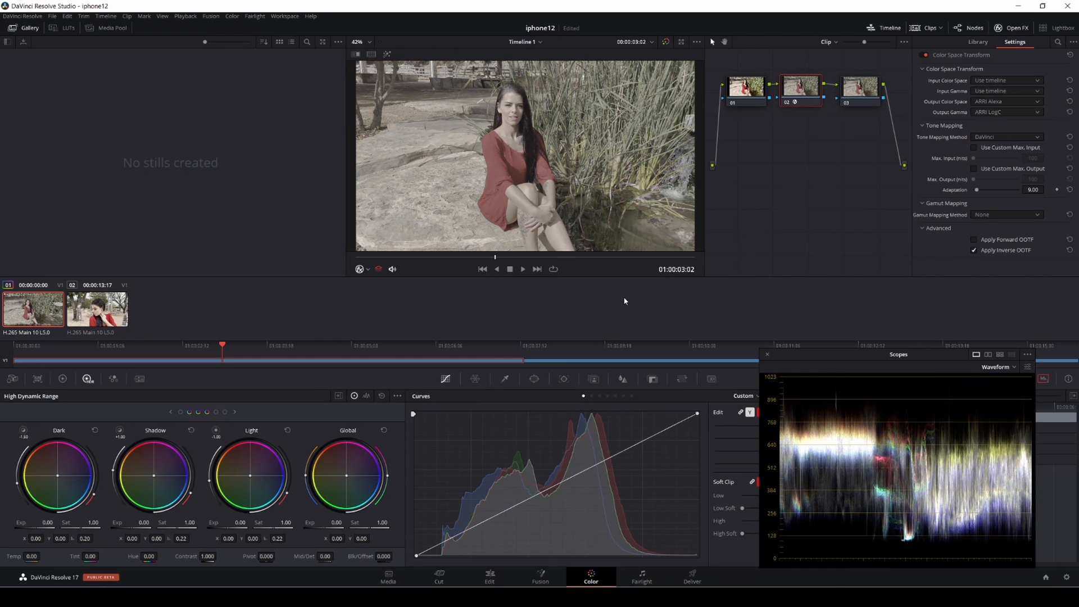
Assign the ARRI LogC to Rec709 LUT to node 03 from its context menu.
right_click(860, 85)
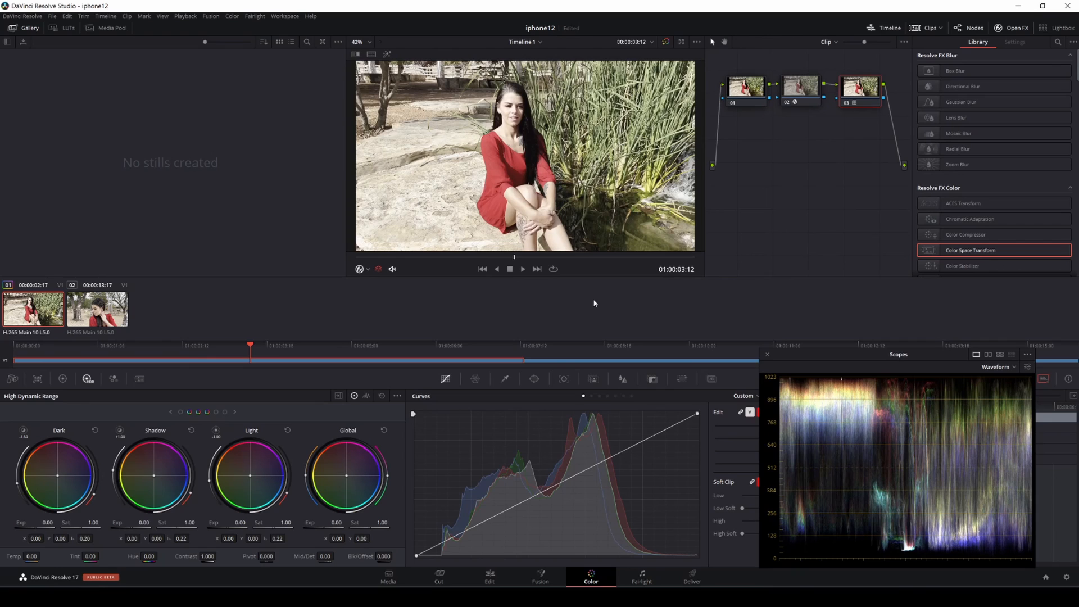
Select node 01 and shift its HDR wheels to include highlights.
left_click(745, 85)
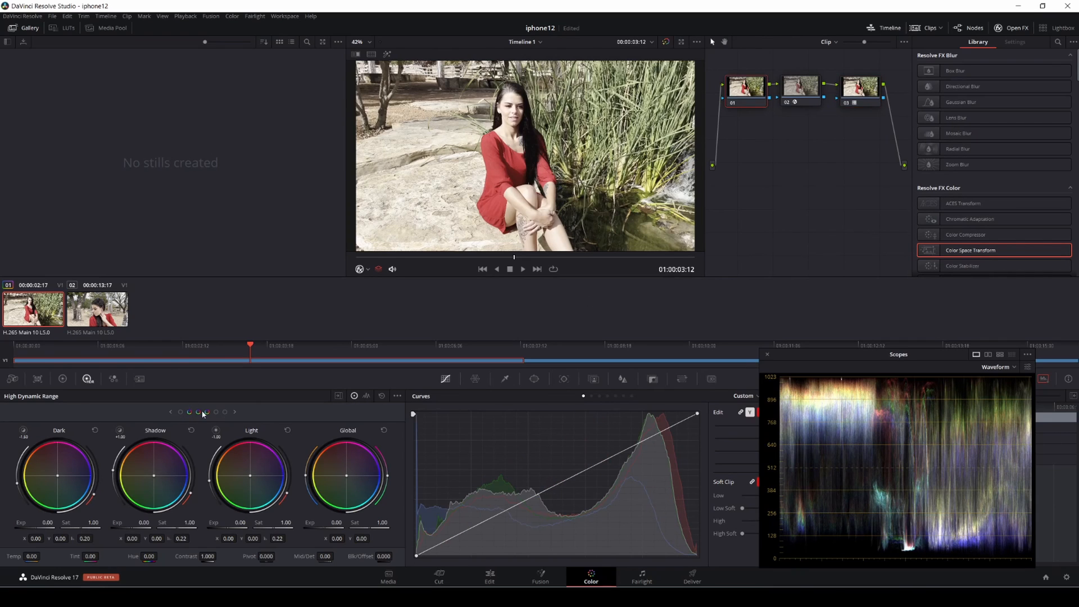
left_click(235, 412)
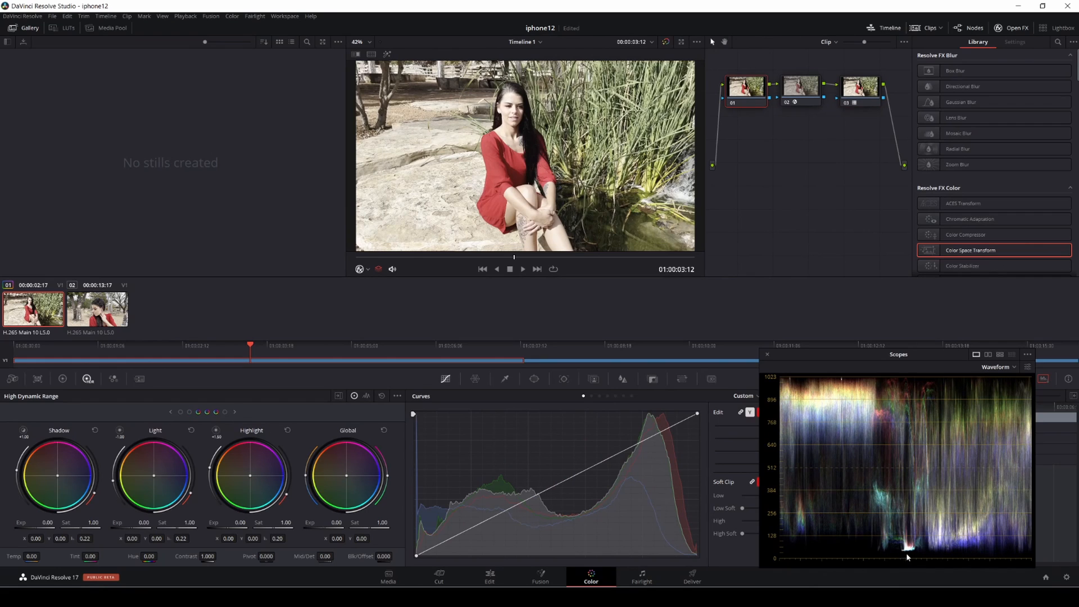
mouse_move(102, 547)
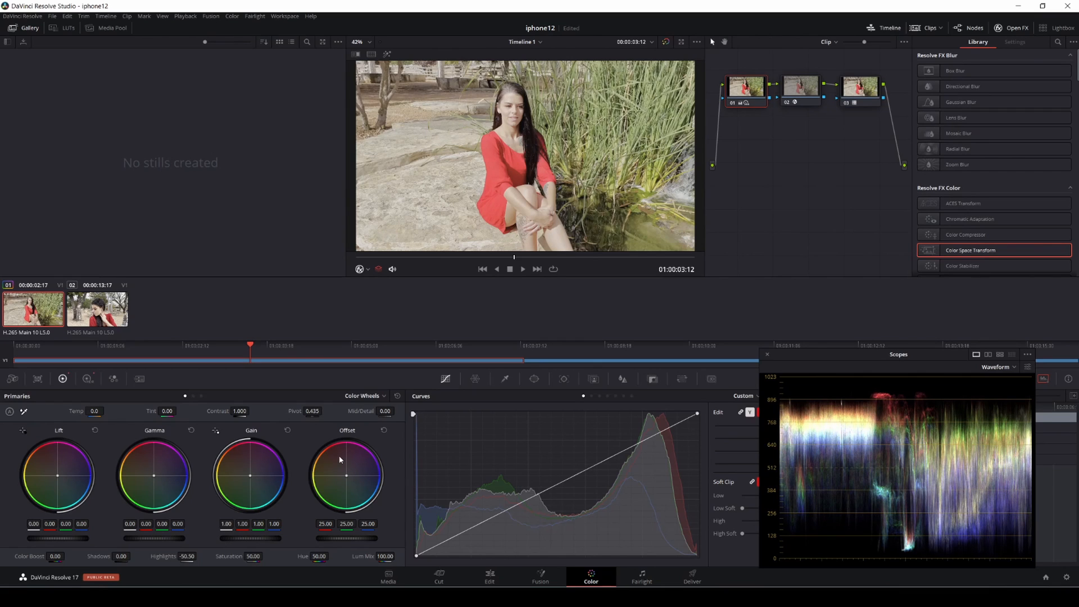
mouse_move(349, 460)
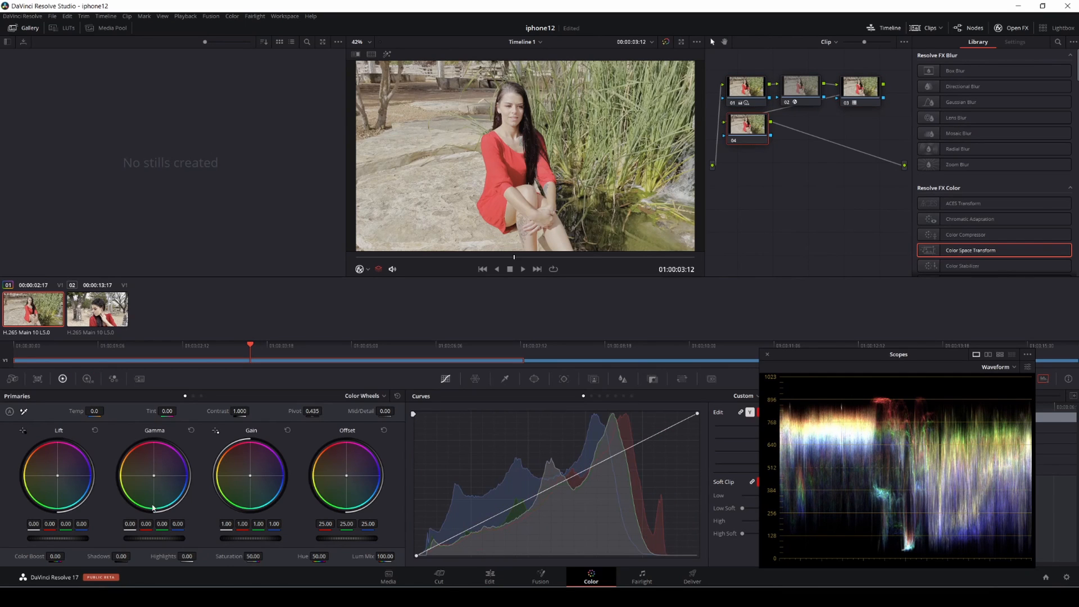
Drag node 04's Lift master wheel down to -0.02.
left_click_drag(57, 478, 57, 488)
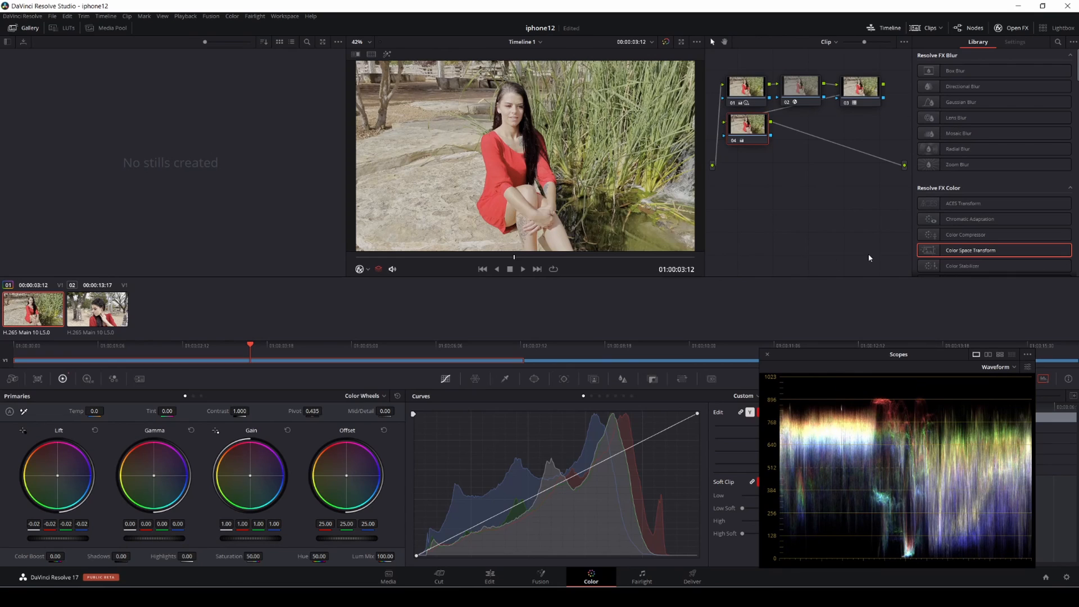
mouse_move(242, 445)
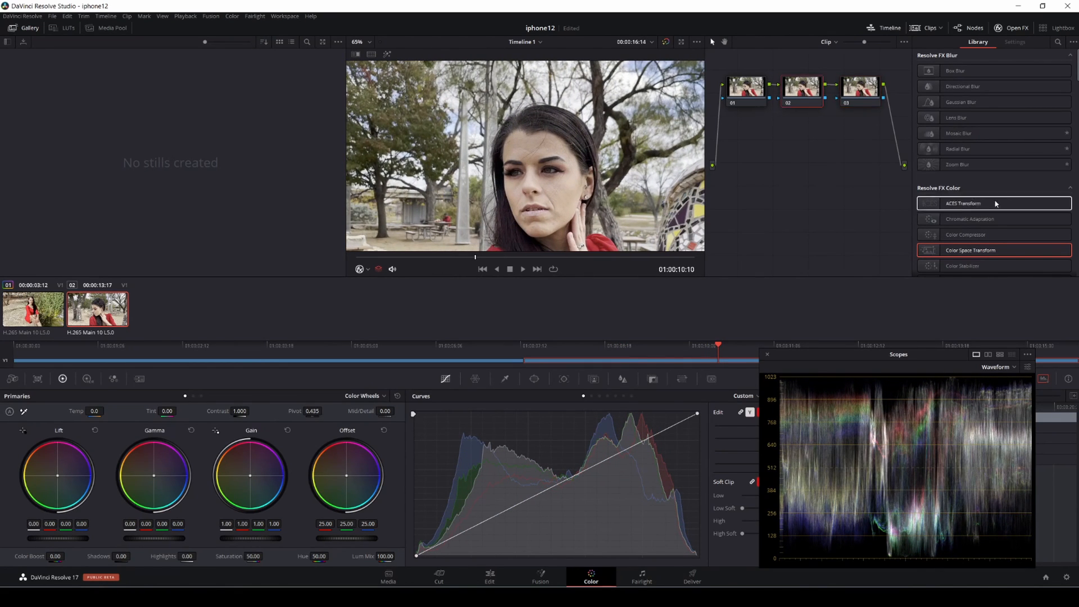
Apply Color Space Transform to clip 02's node 02 with ARRI Alexa output colour space.
left_click(1013, 42)
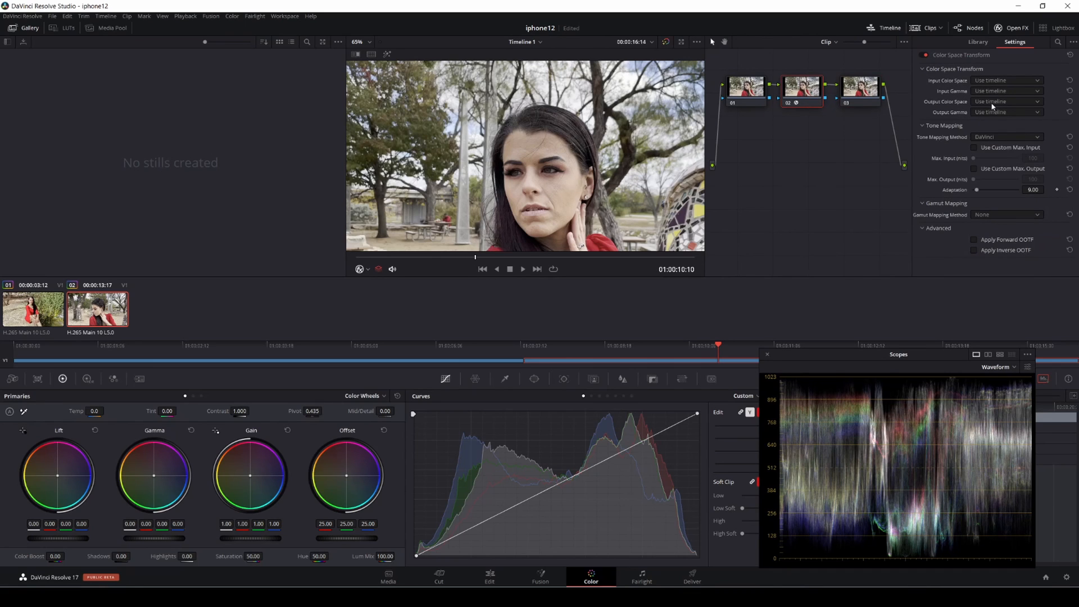
left_click(1006, 113)
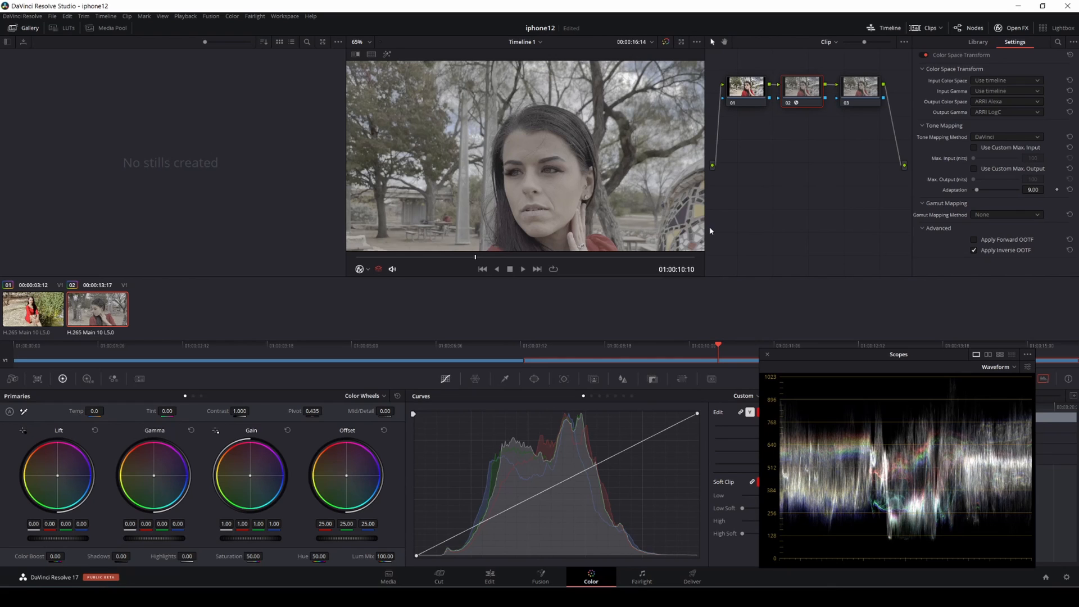
Assign the ARRI LogC to Rec709 LUT to clip 02's node 03.
right_click(859, 85)
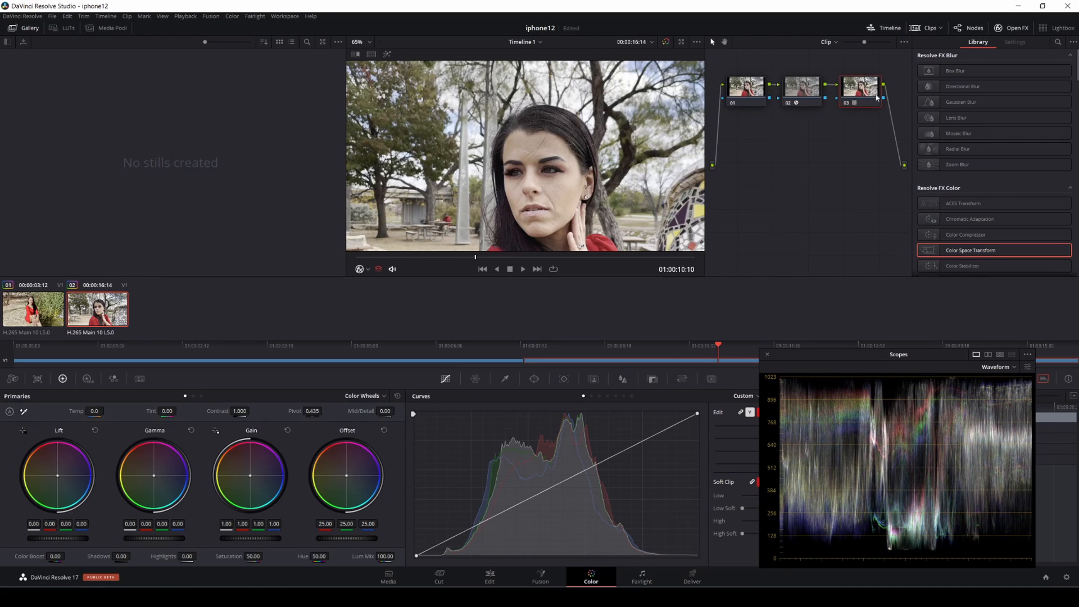
mouse_move(753, 100)
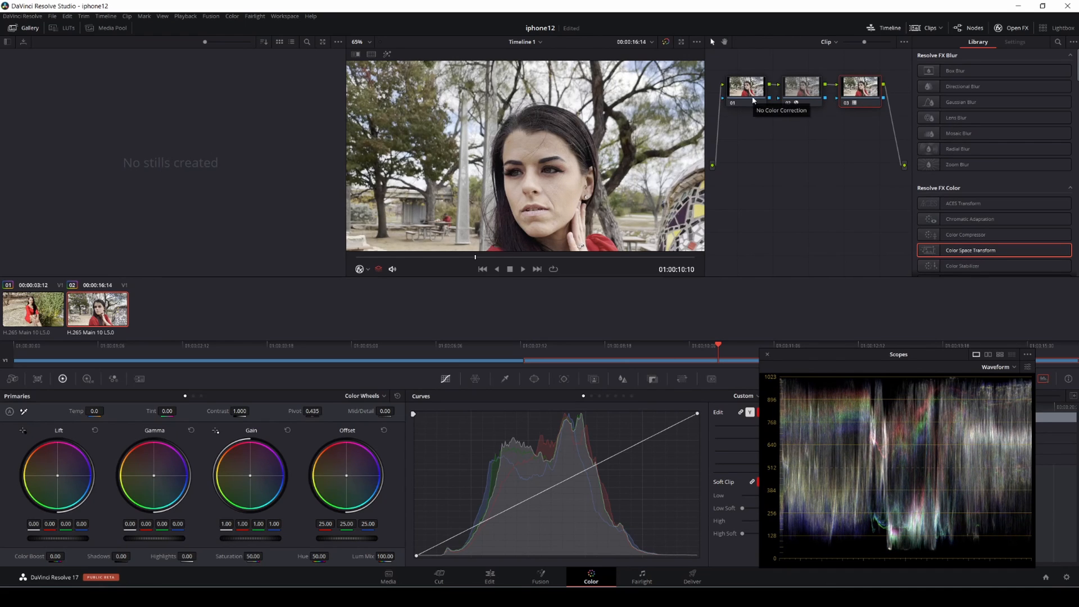
On clip 02's node 01, set Highlights to -18.50 and HDR Shadow exposure to 1.87.
left_click(745, 86)
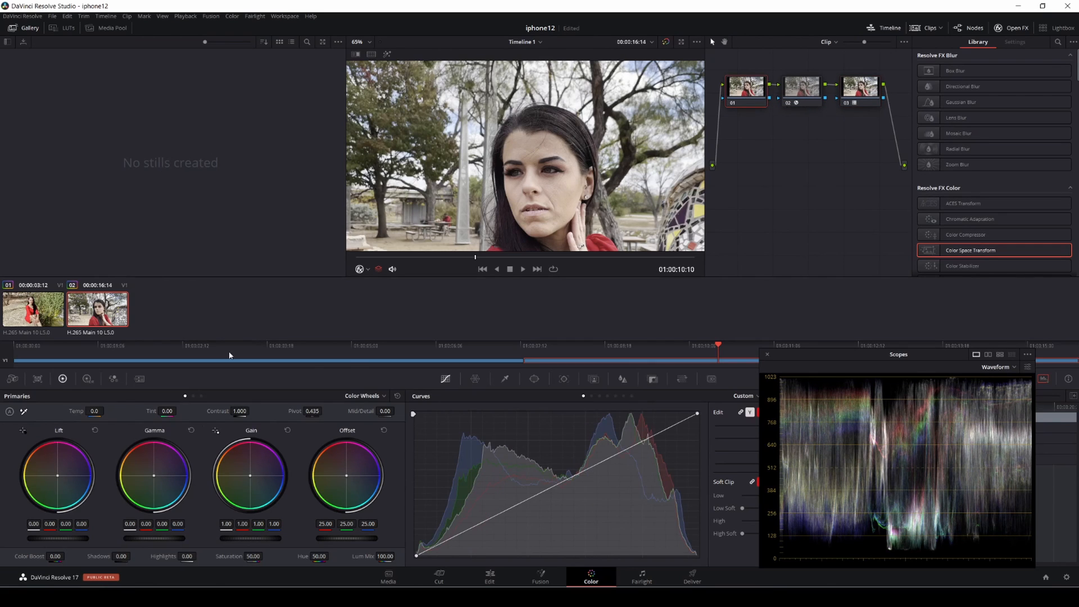
mouse_move(230, 355)
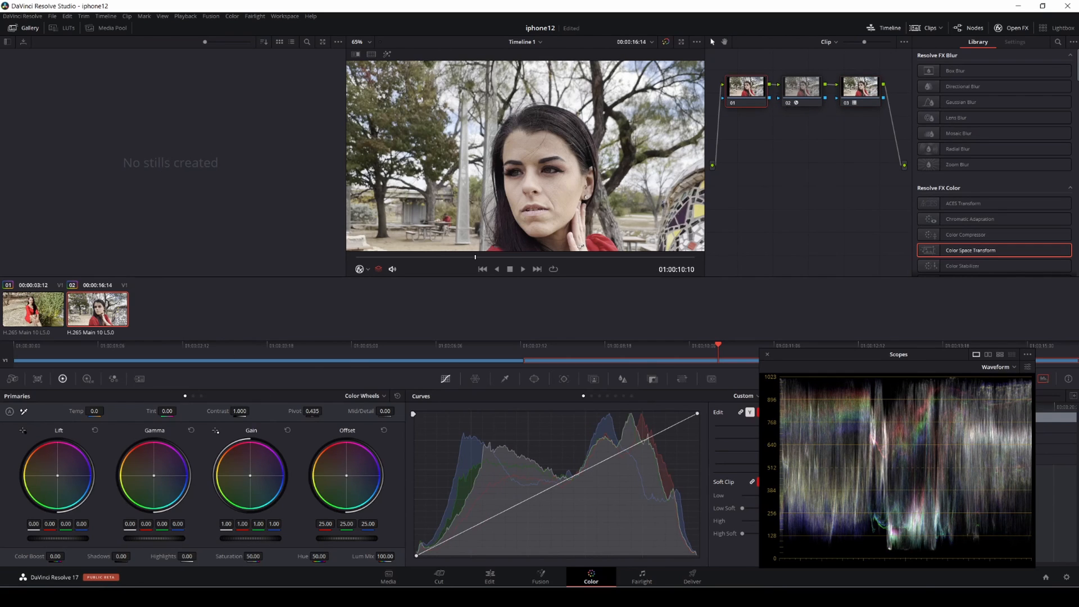
mouse_move(898, 190)
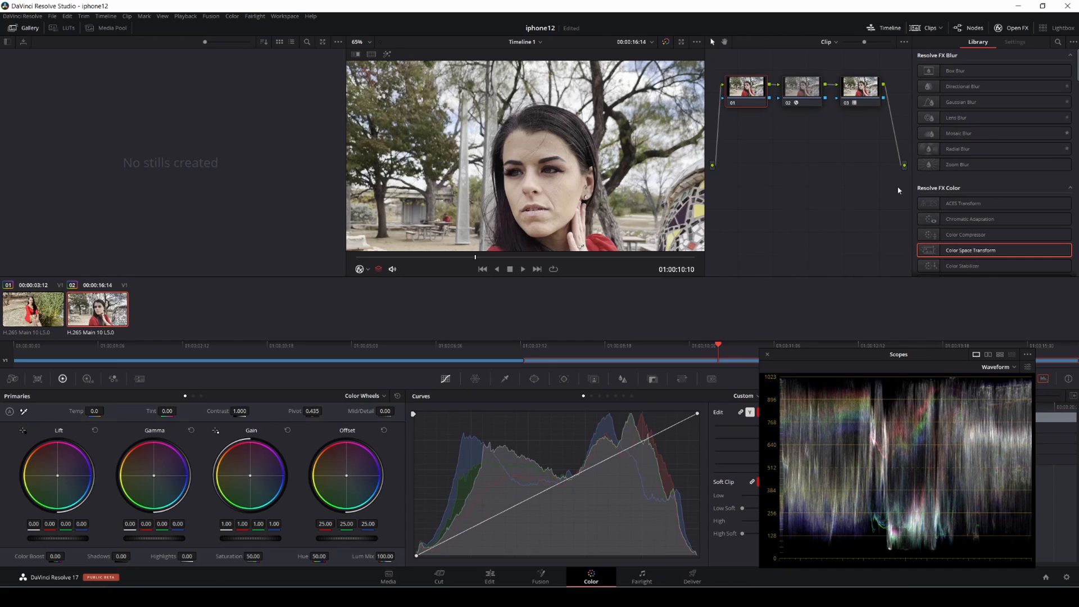
mouse_move(58, 400)
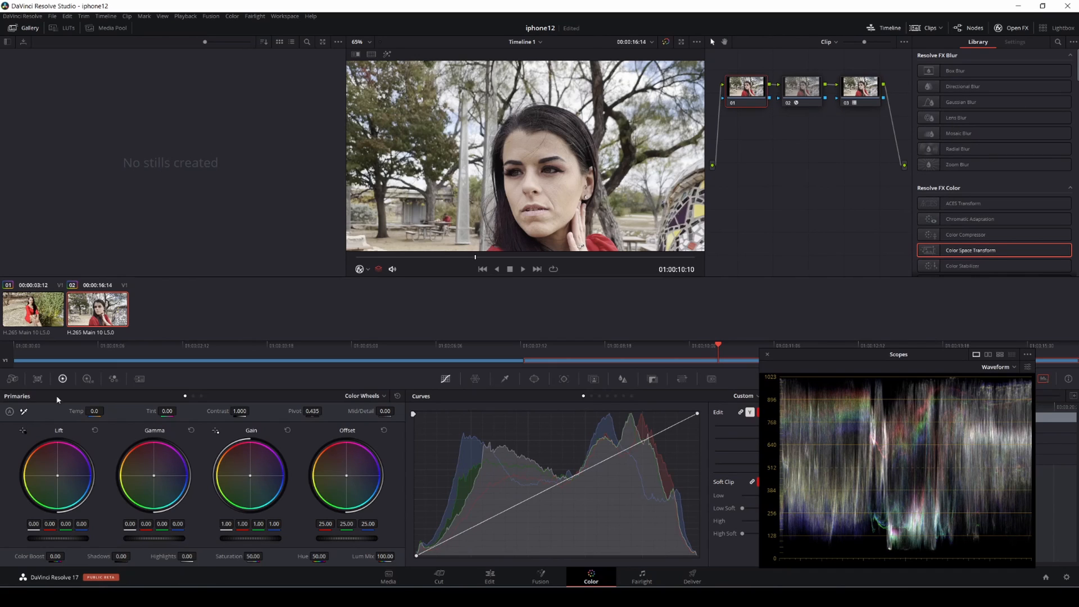
mouse_move(444, 386)
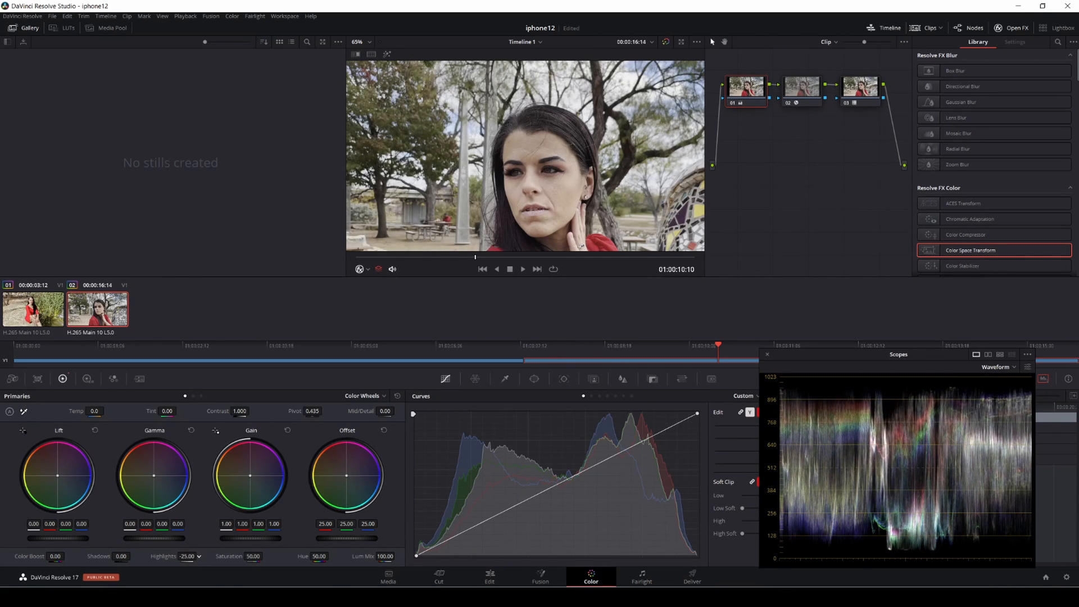
left_click_drag(196, 547, 205, 547)
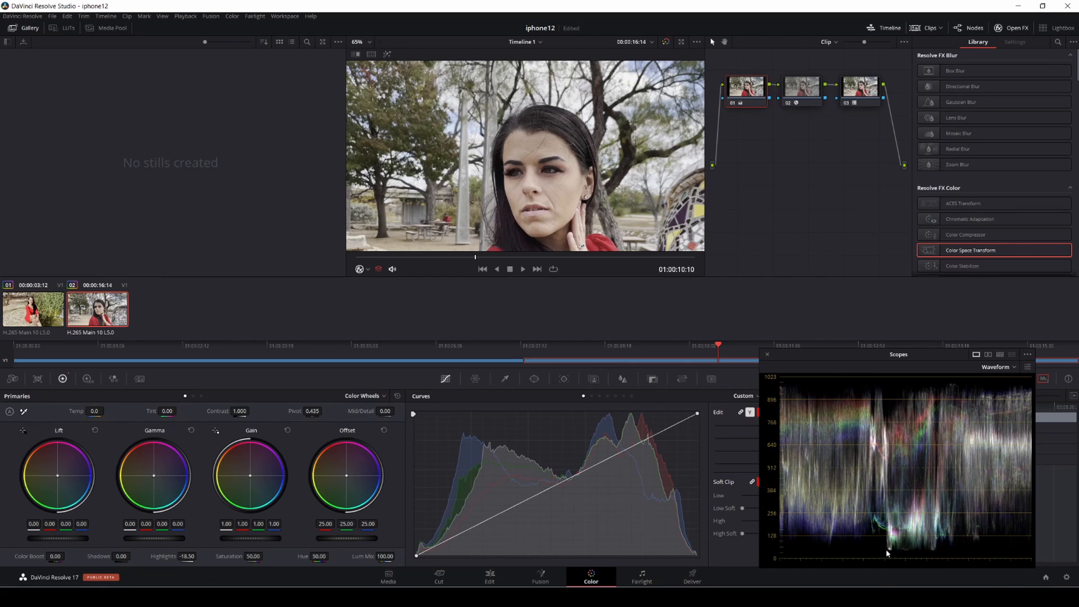
left_click(88, 379)
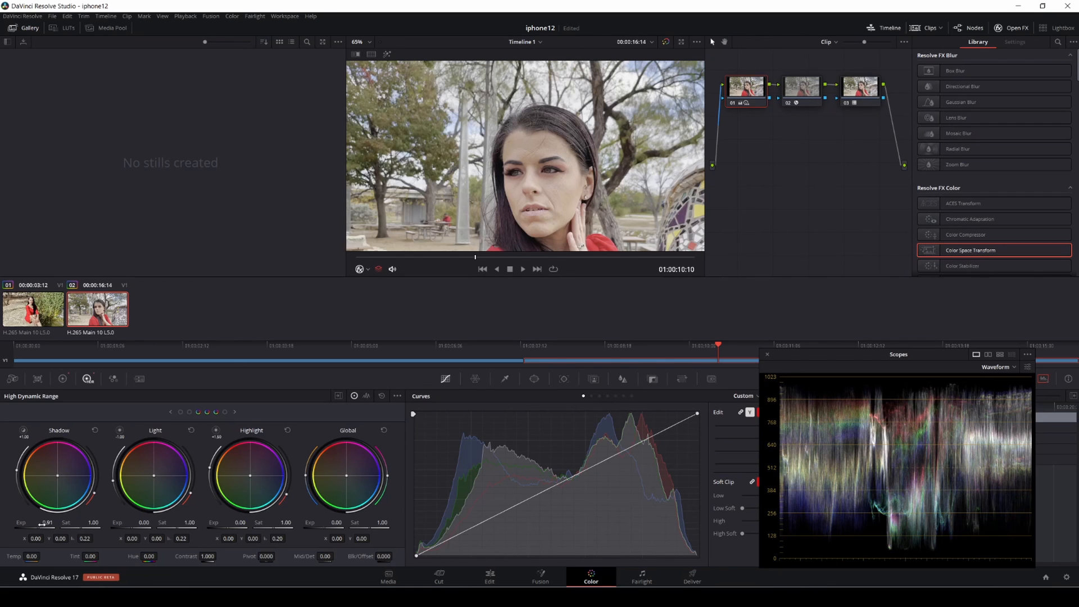
left_click_drag(46, 517, 47, 510)
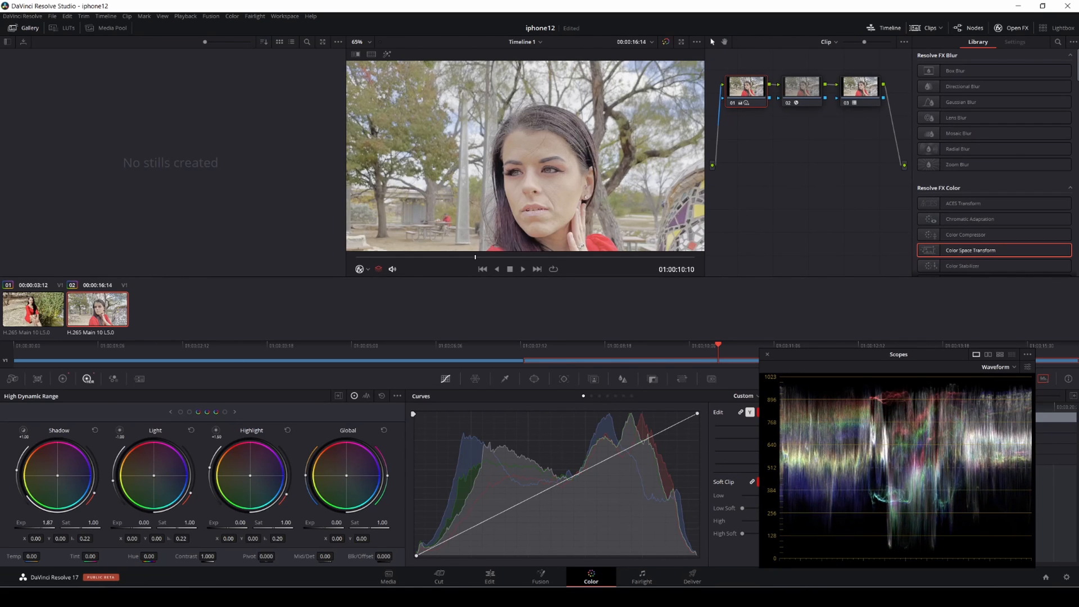